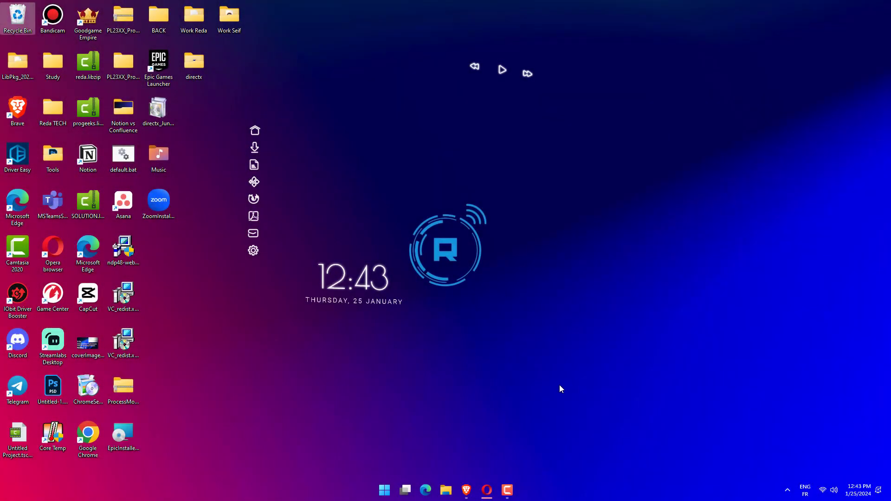
mouse_move(483, 377)
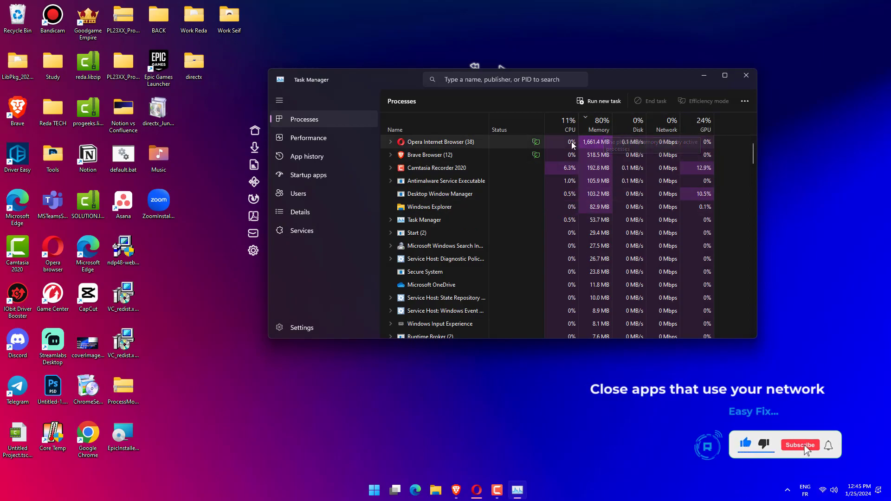
Leave Task Manager after reviewing processes and bring up the Settings Home page
left_click(800, 445)
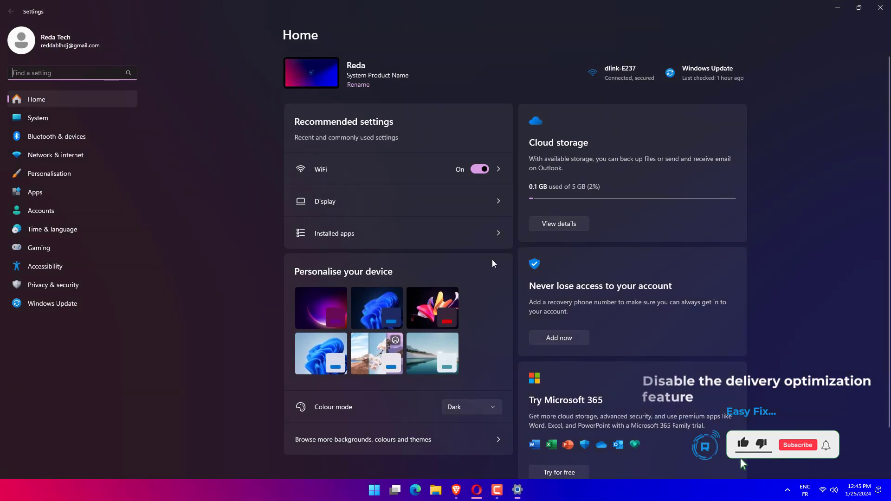
Reach the Delivery Optimisation download and upload bandwidth limit options via Windows Update advanced options
left_click(51, 303)
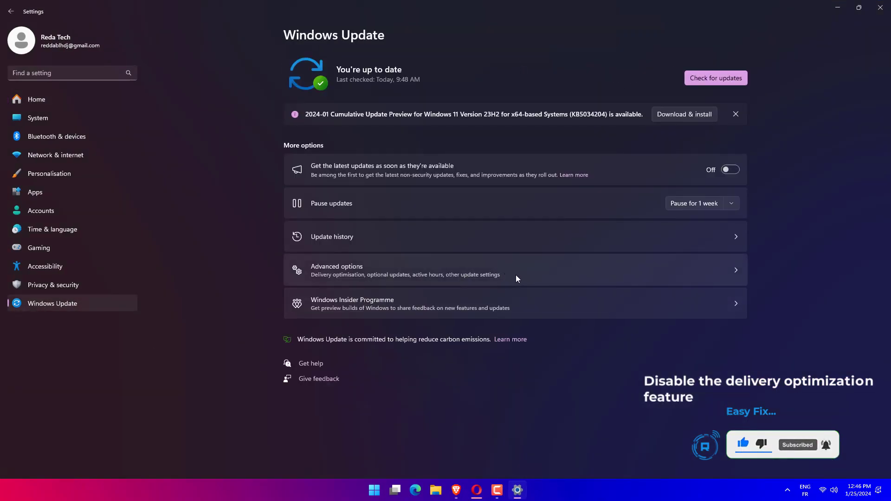
left_click(336, 270)
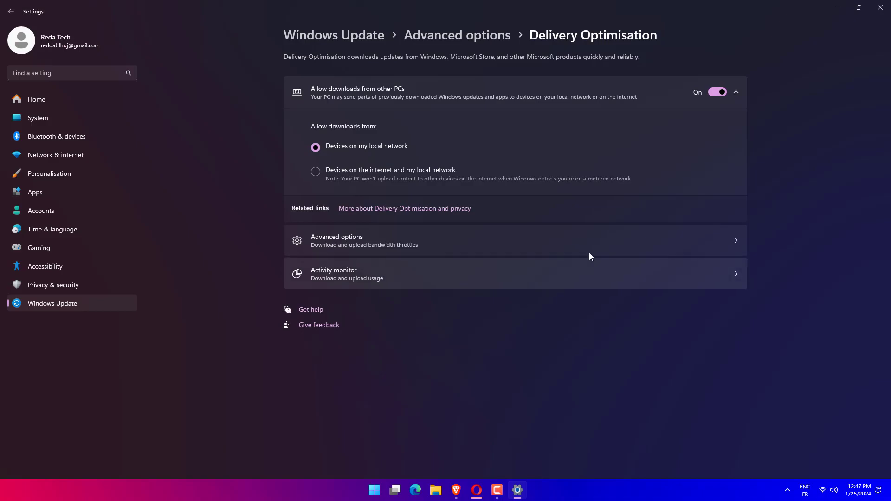
left_click(364, 240)
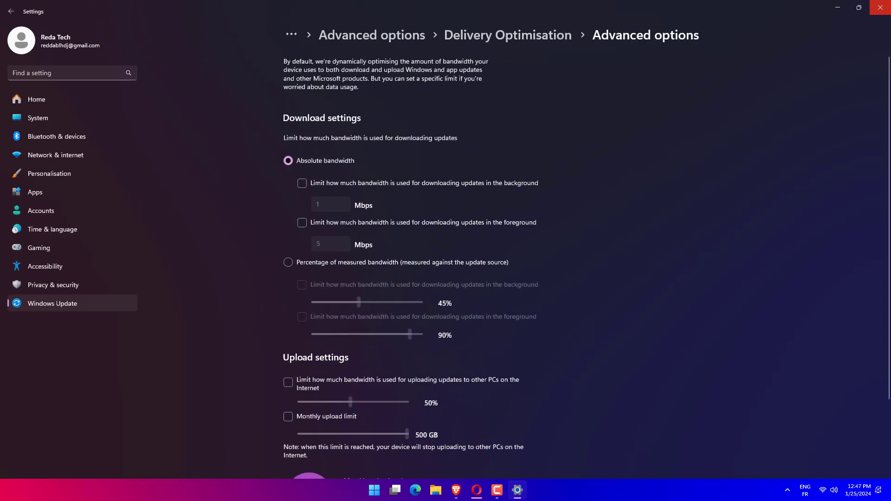
mouse_move(607, 369)
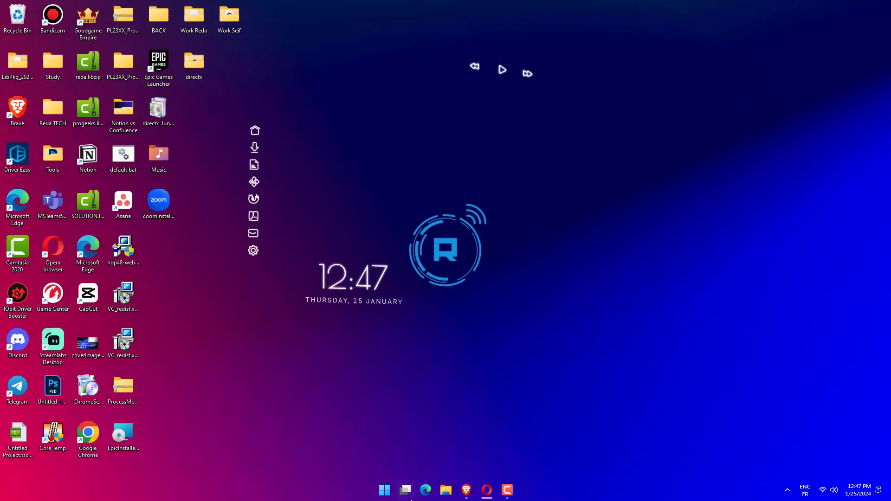
left_click(385, 489)
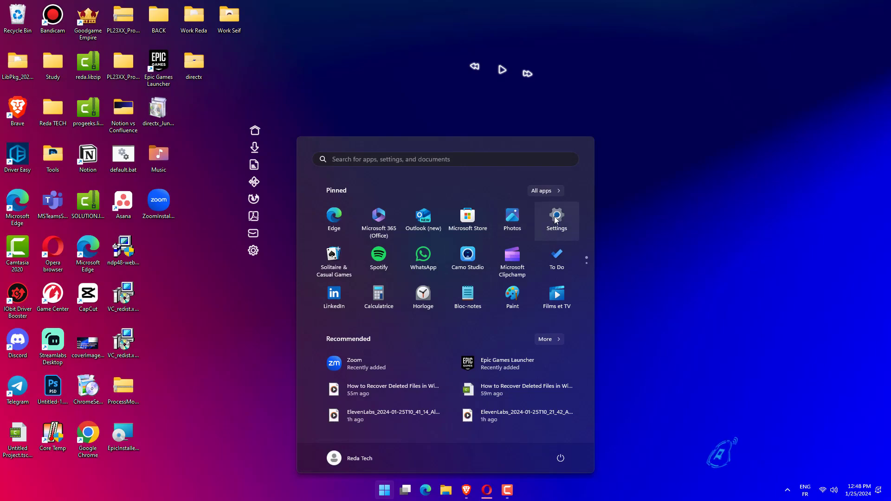
left_click(557, 217)
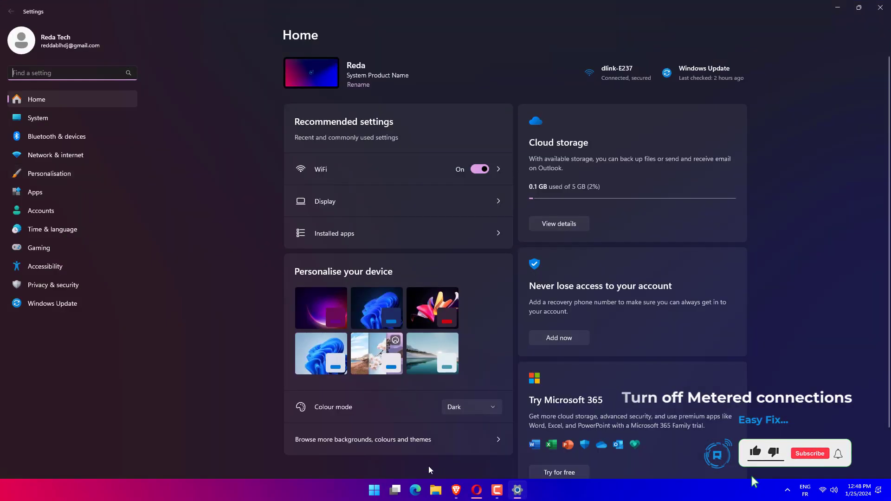
left_click(56, 155)
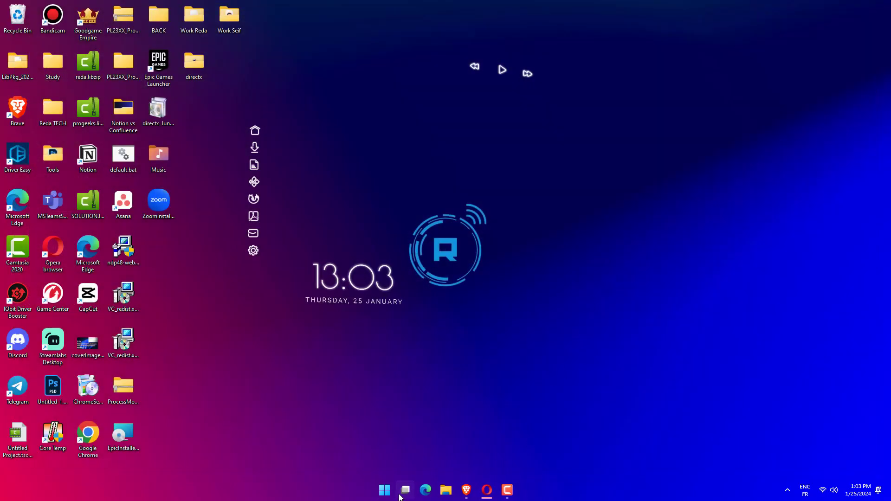
Show Task View and search for Windows Security from the taskbar
left_click(405, 489)
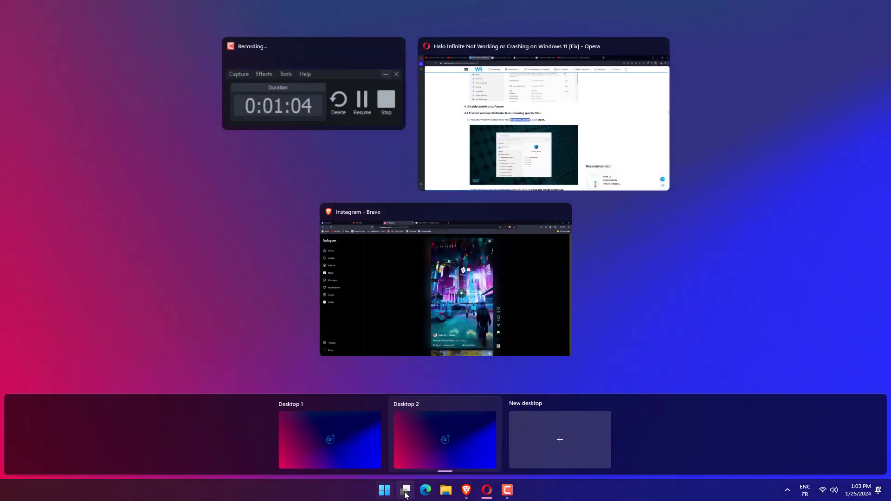
left_click(405, 490)
type("Windows Security")
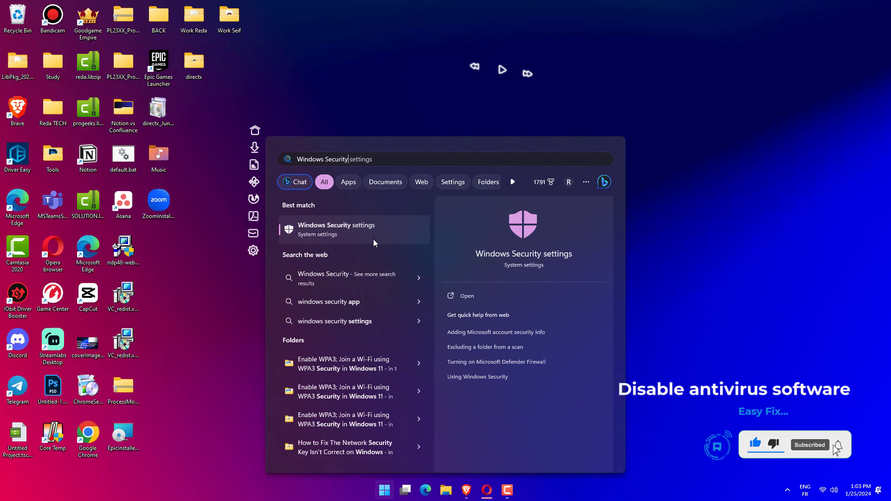
Go into Windows Security's Virus & threat protection and its Manage settings page
left_click(336, 228)
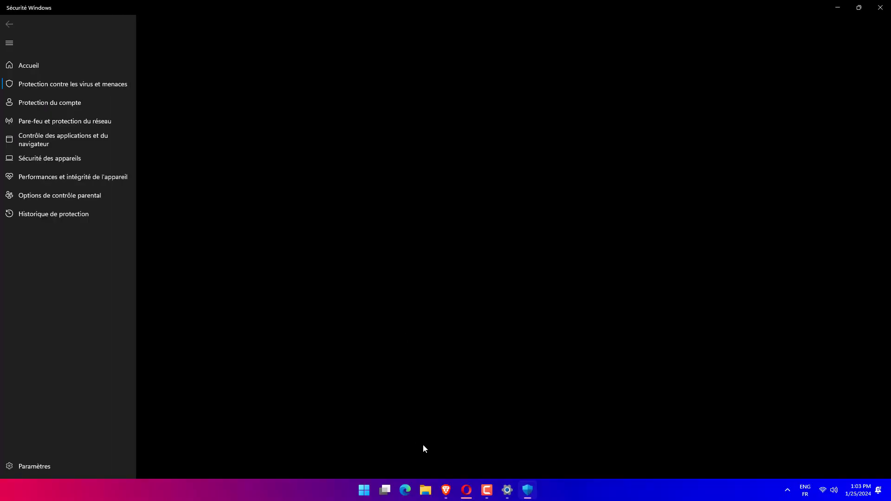
left_click(73, 84)
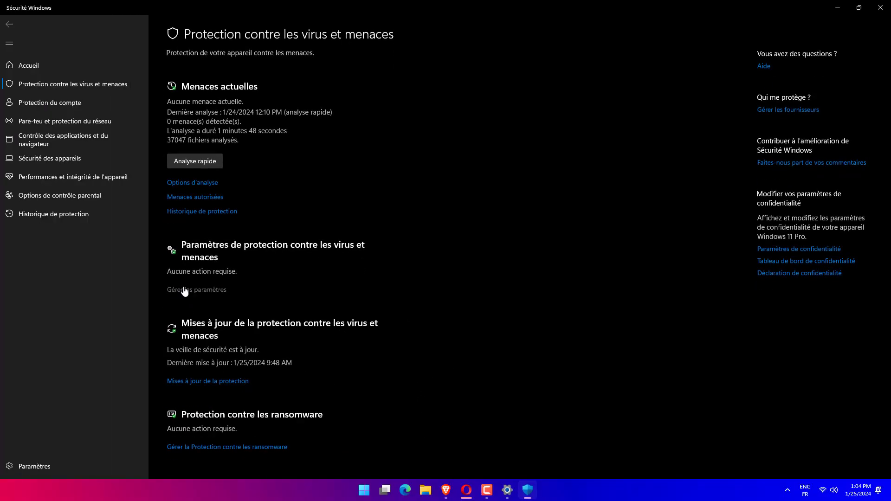
left_click(196, 289)
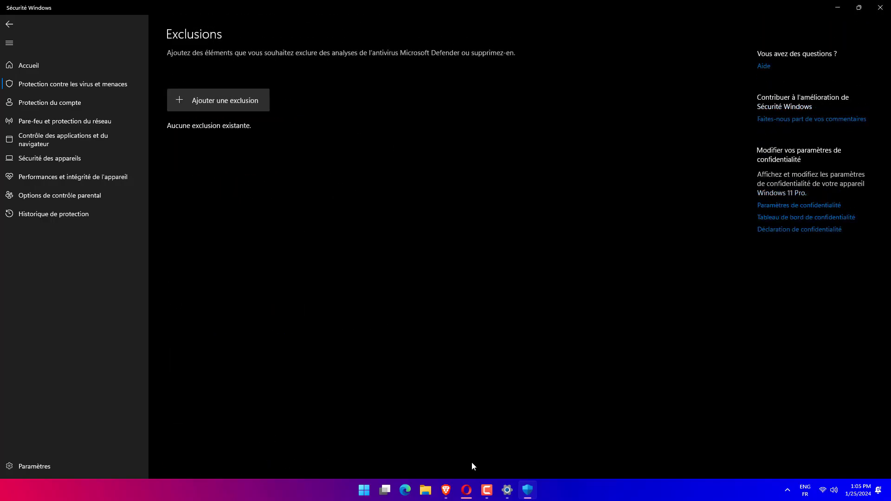
left_click(225, 101)
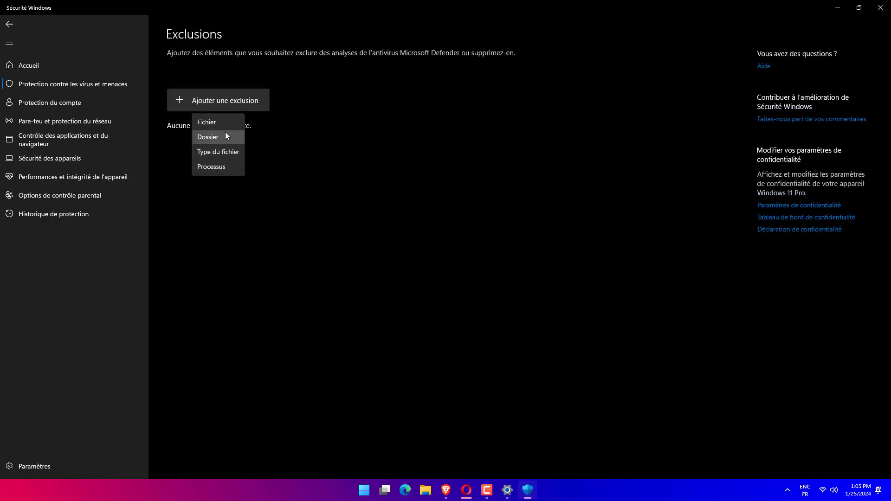
left_click(208, 137)
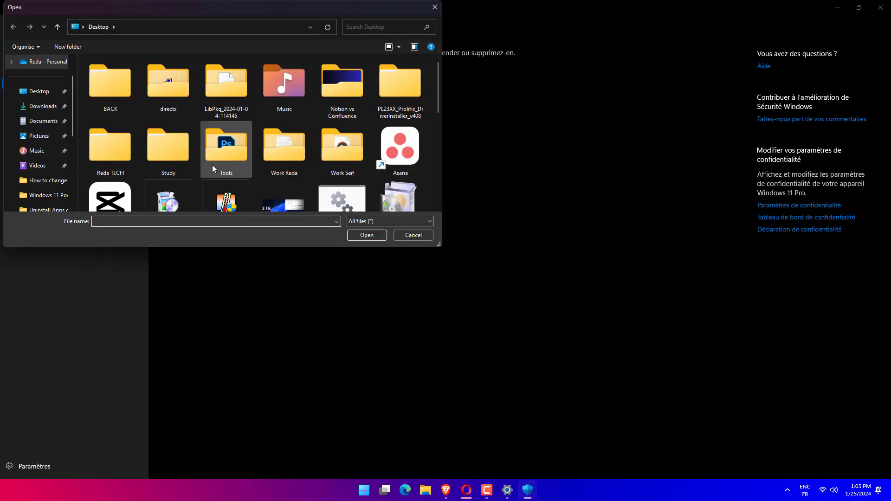
left_click(413, 235)
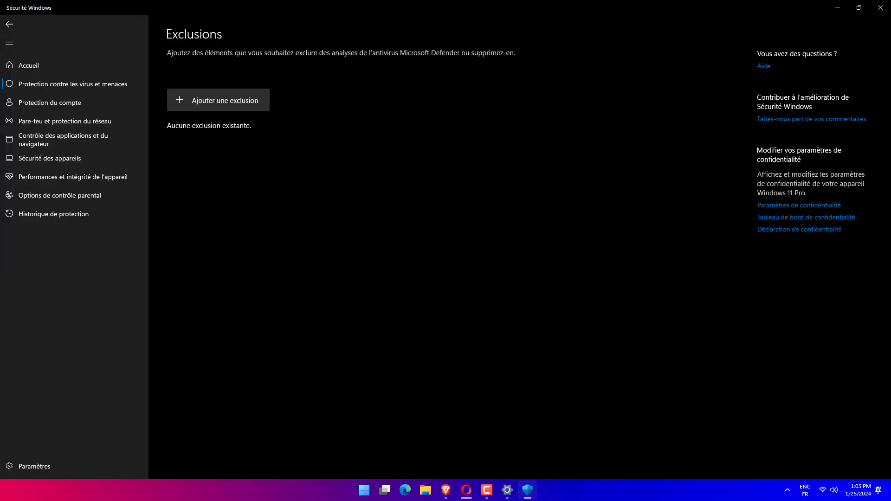